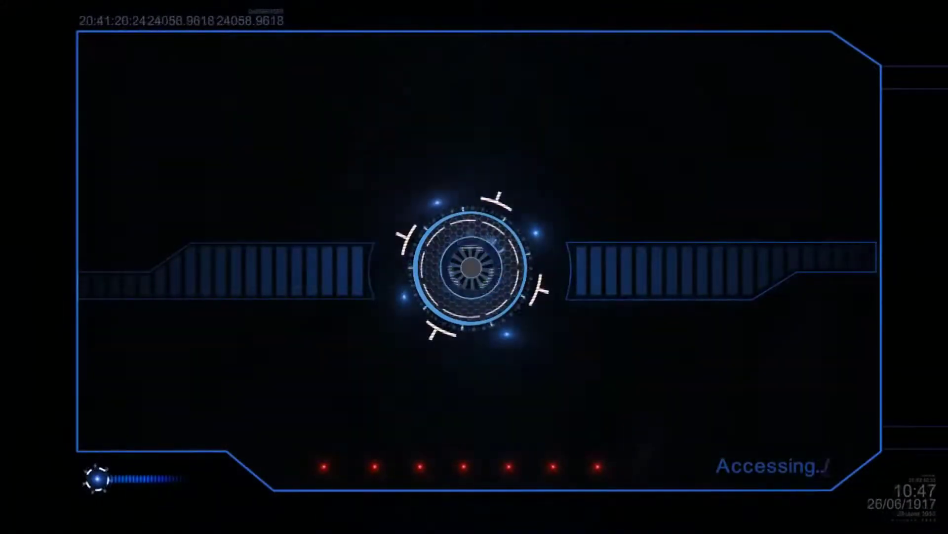
Create a new blank VI showing its Front Panel window.
{"action": "left_click", "coordinate": [94, 43]}
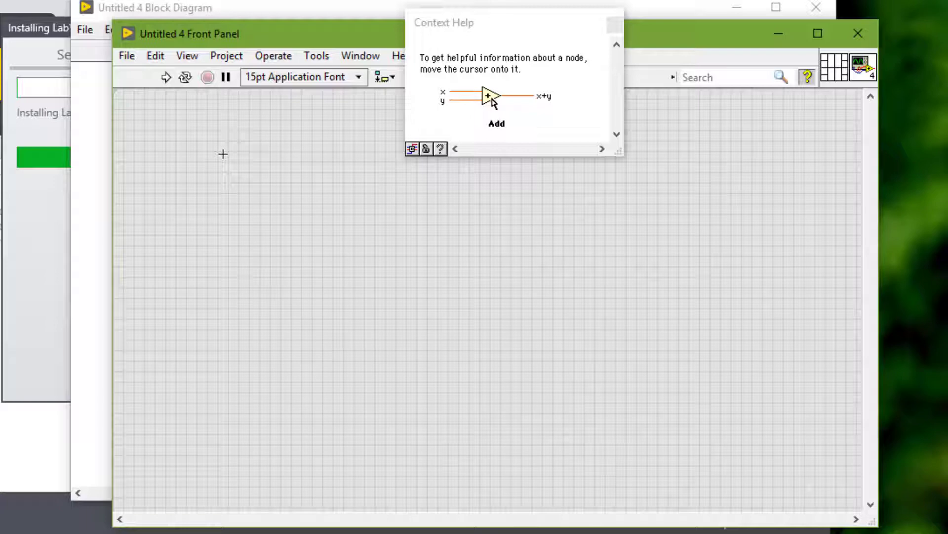
{"action": "mouse_move", "coordinate": [94, 180]}
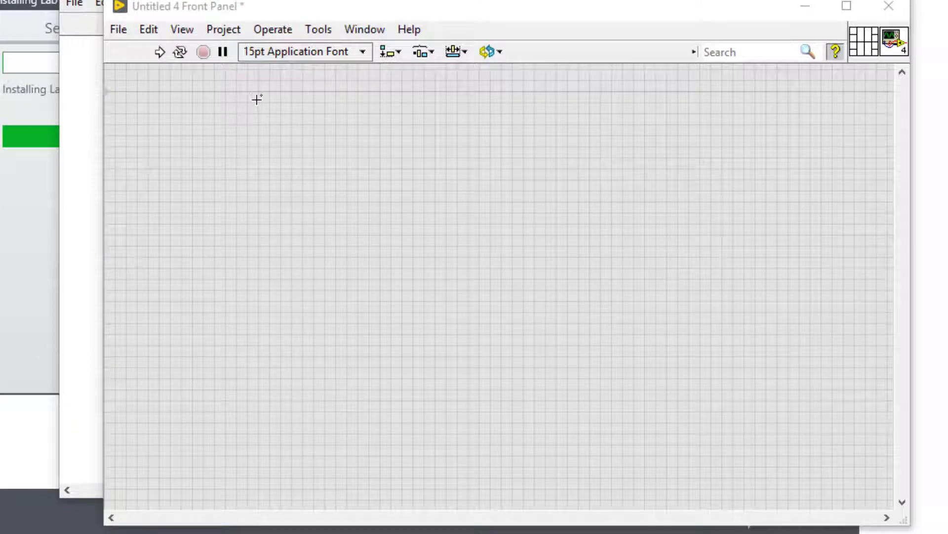
Place a Numeric knob and a Boolean text button from the Controls palette.
{"action": "right_click", "coordinate": [257, 99]}
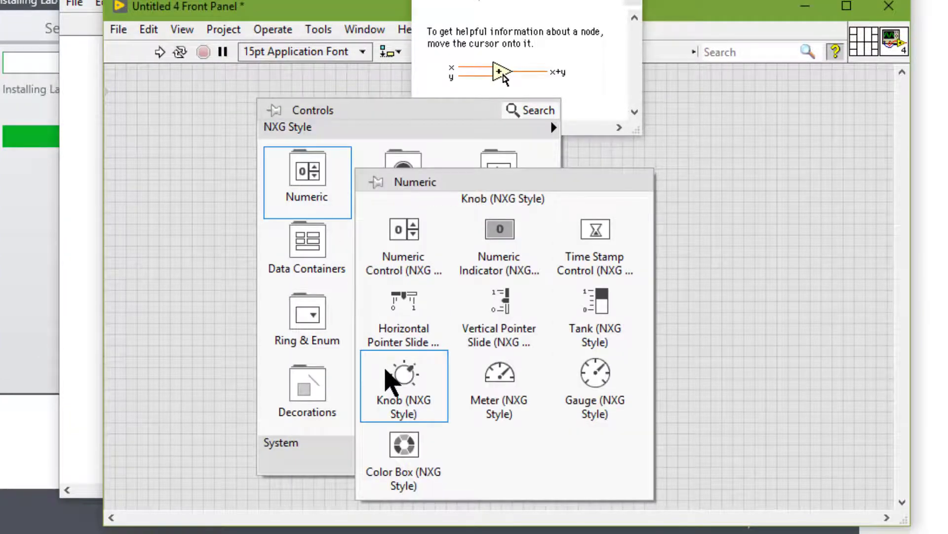
{"action": "left_click", "coordinate": [403, 375]}
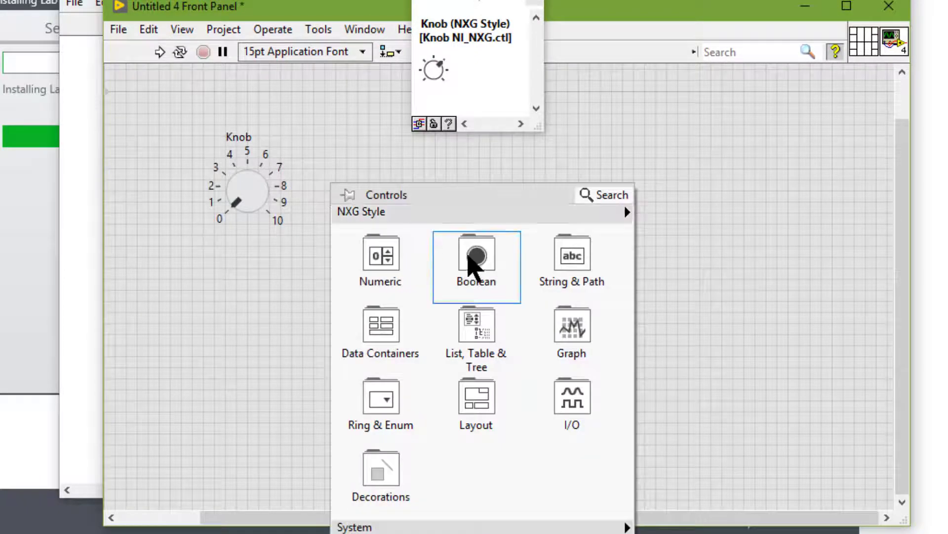
{"action": "left_click", "coordinate": [475, 266]}
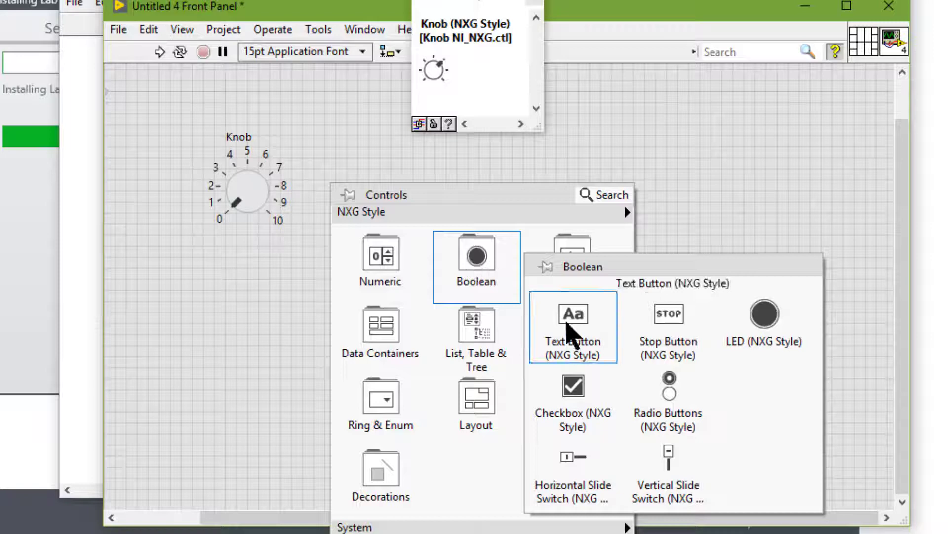
{"action": "left_click", "coordinate": [571, 313]}
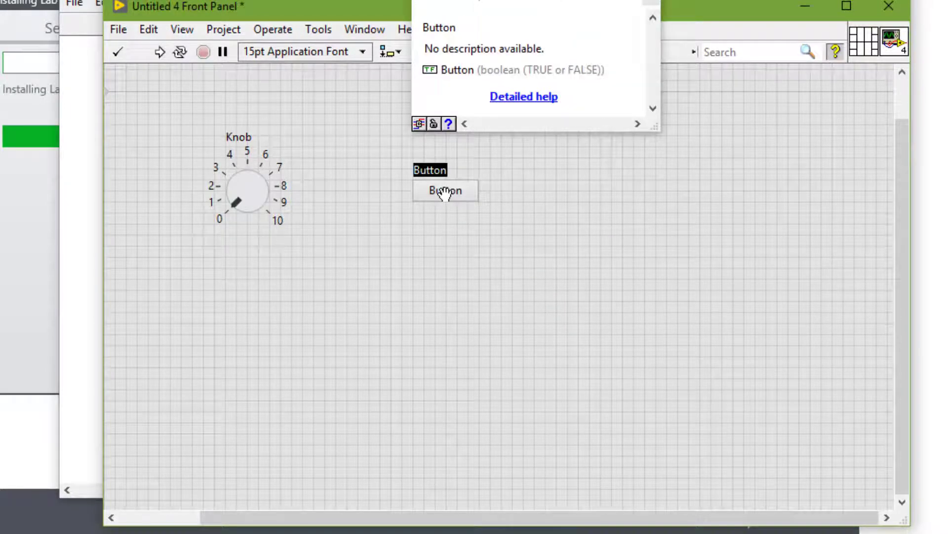
{"action": "mouse_move", "coordinate": [378, 248]}
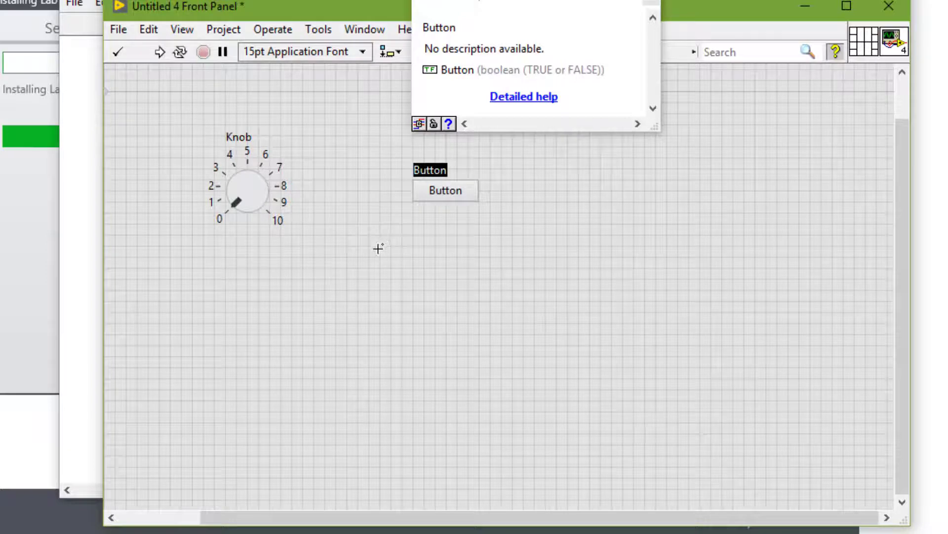
Place a Numeric meter under the knob and a waveform chart on the right.
{"action": "left_click", "coordinate": [429, 8]}
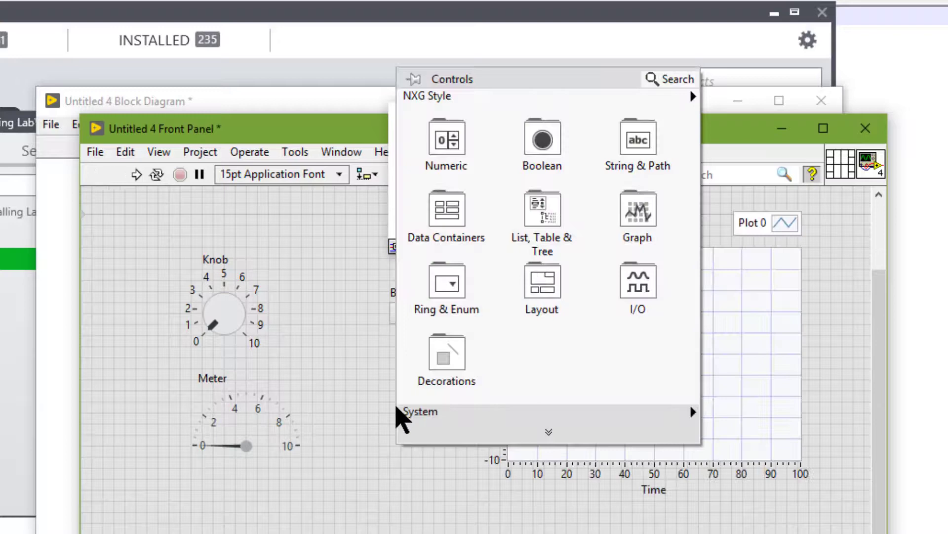
{"action": "mouse_move", "coordinate": [542, 140]}
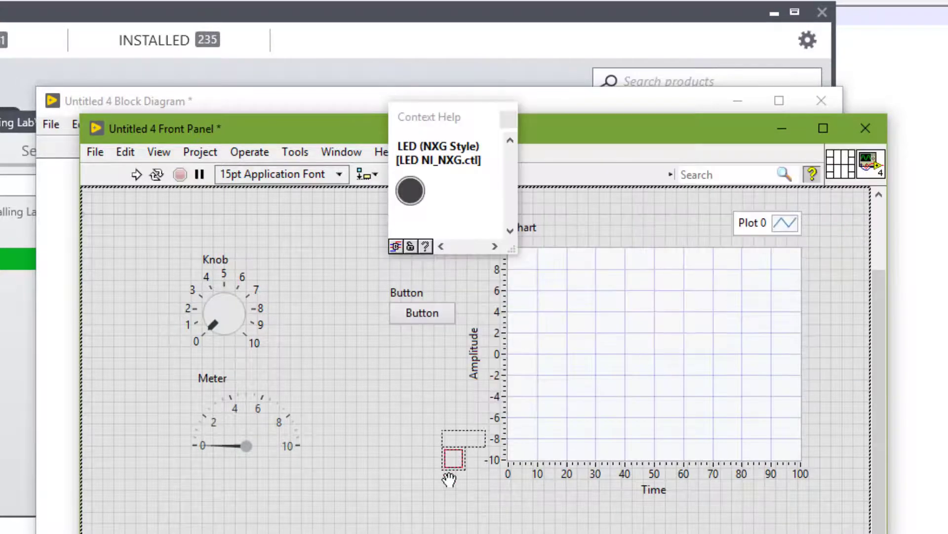
Drop a Boolean LED indicator below the waveform chart, then reach the View menu.
{"action": "left_click_drag", "start_coordinate": [452, 457], "coordinate": [532, 526]}
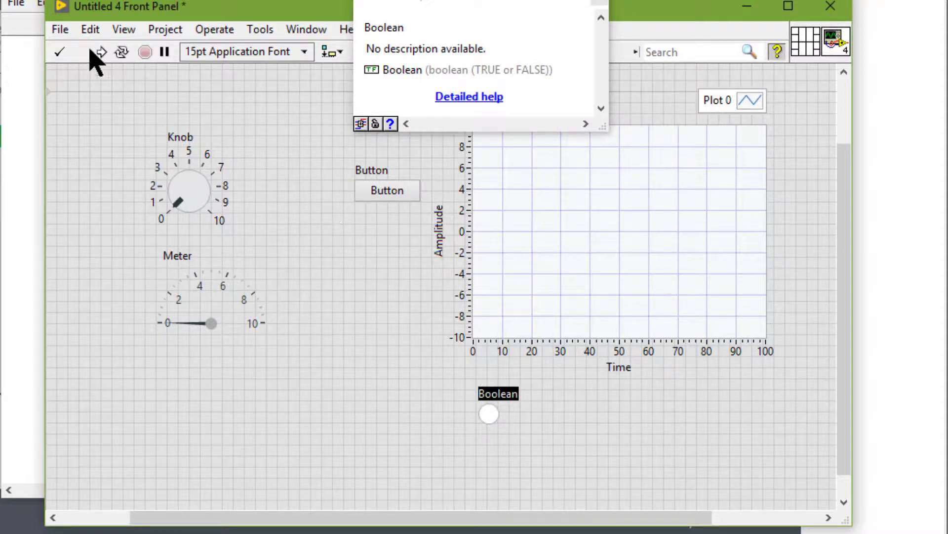
{"action": "left_click", "coordinate": [123, 29]}
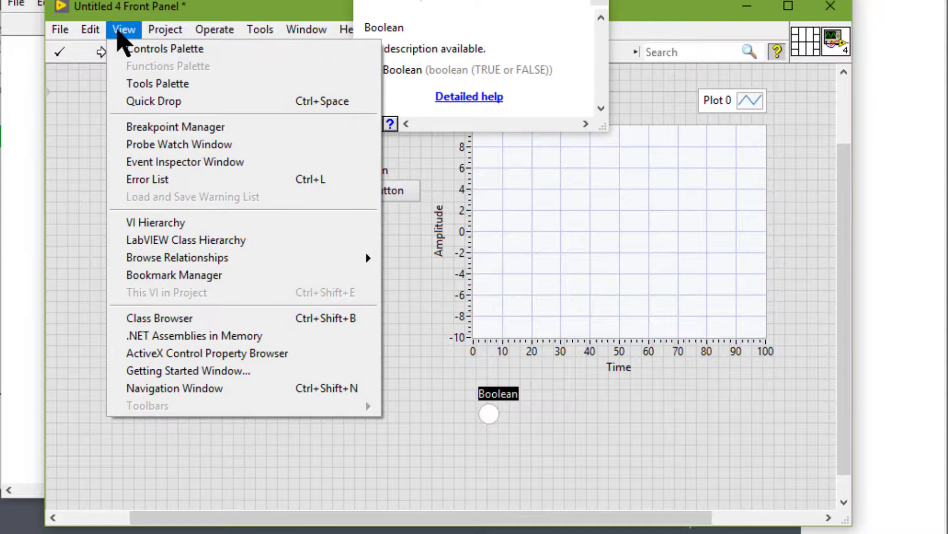